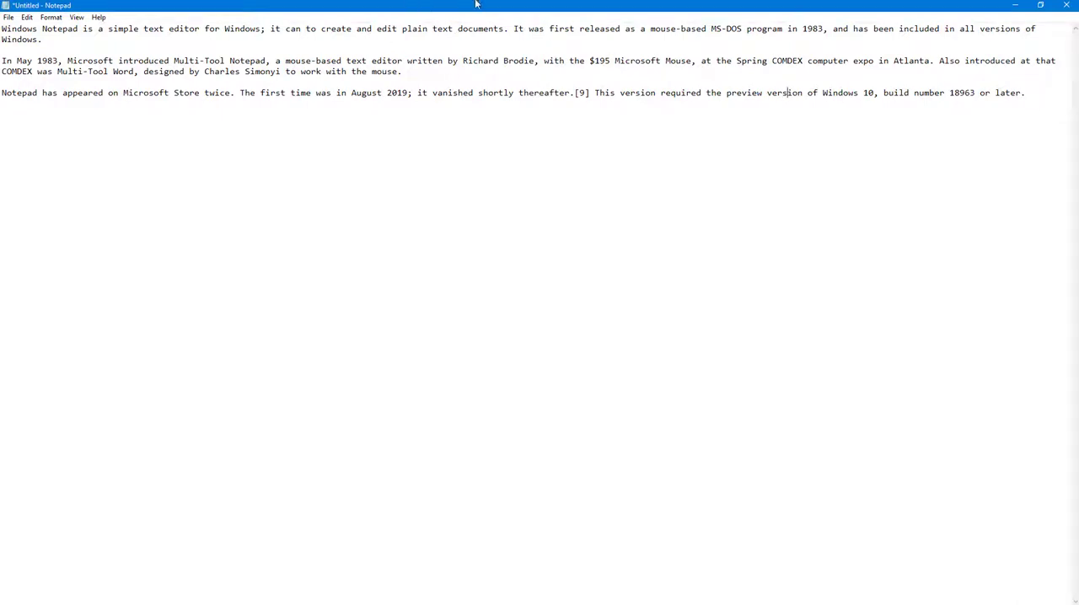
- Restore the full-screen Notepad window down, then drag its right edge outward twice to widen it
{"action": "left_click", "coordinate": [1039, 5]}
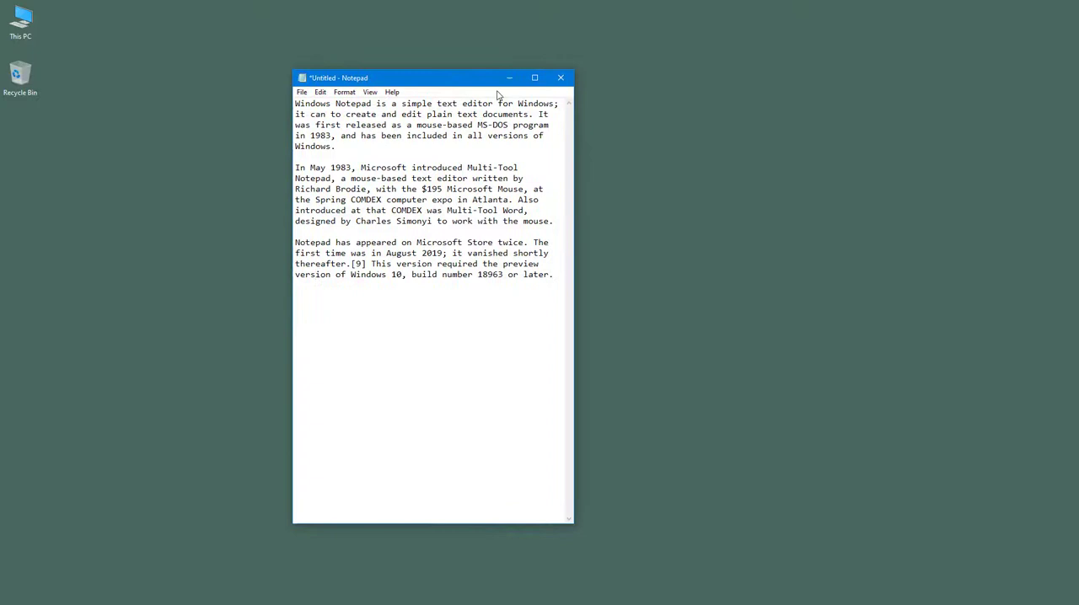
{"action": "left_click_drag", "start_coordinate": [574, 303], "coordinate": [652, 304]}
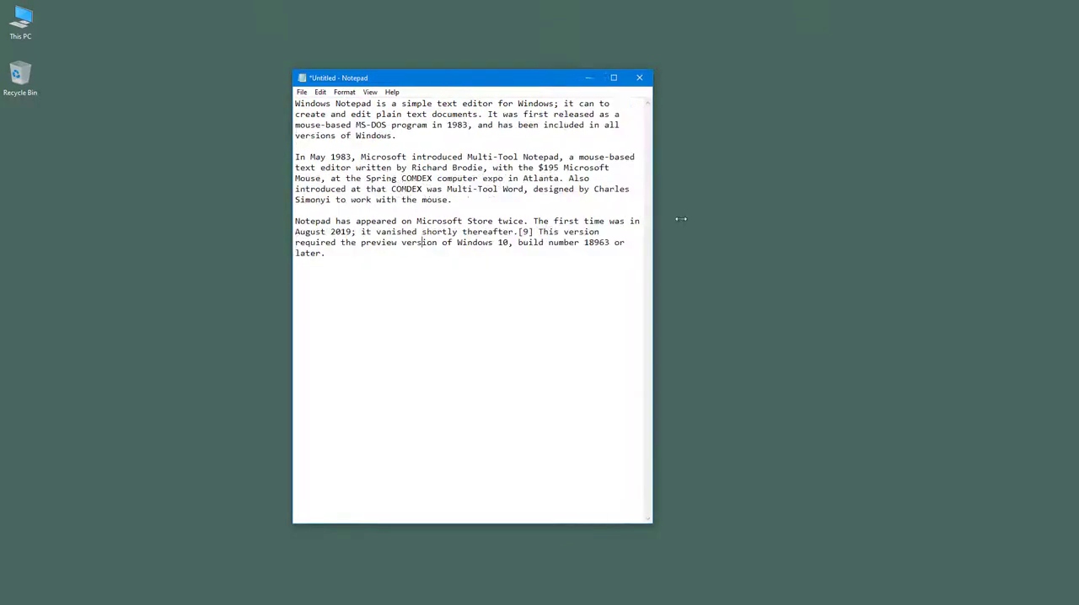
{"action": "left_click_drag", "start_coordinate": [650, 304], "coordinate": [735, 303]}
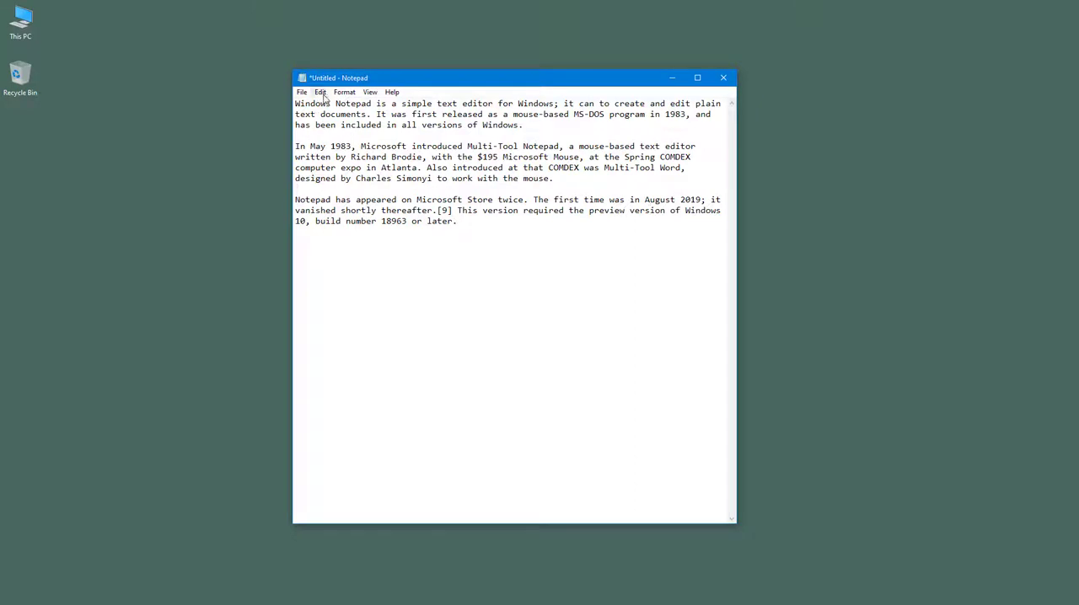
{"action": "left_click", "coordinate": [320, 91]}
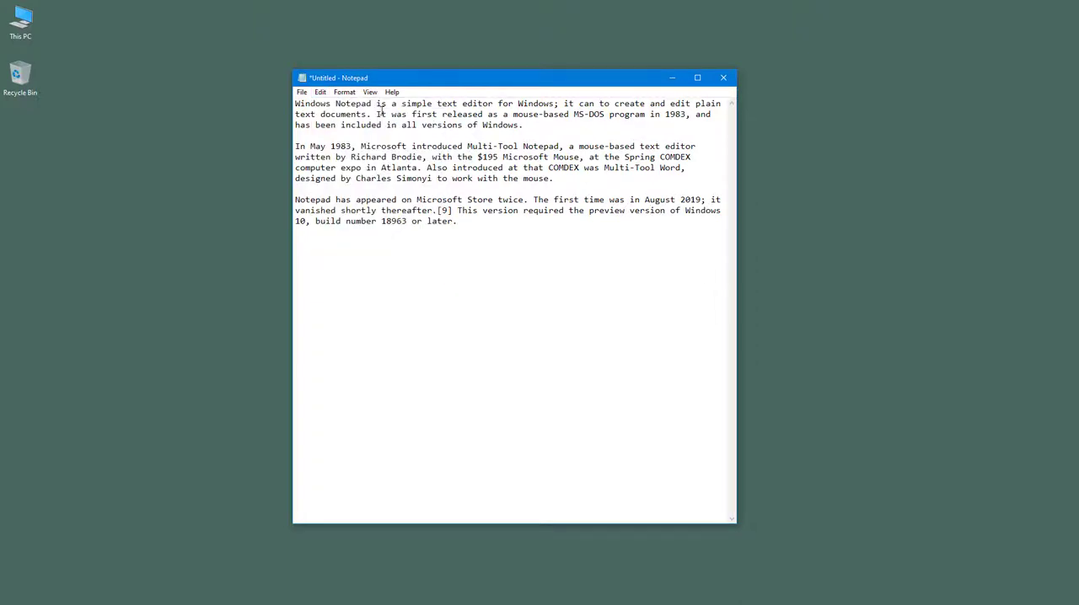
- Uncheck Word Wrap in the Format menu so paragraphs stay on single lines
{"action": "left_click", "coordinate": [344, 92]}
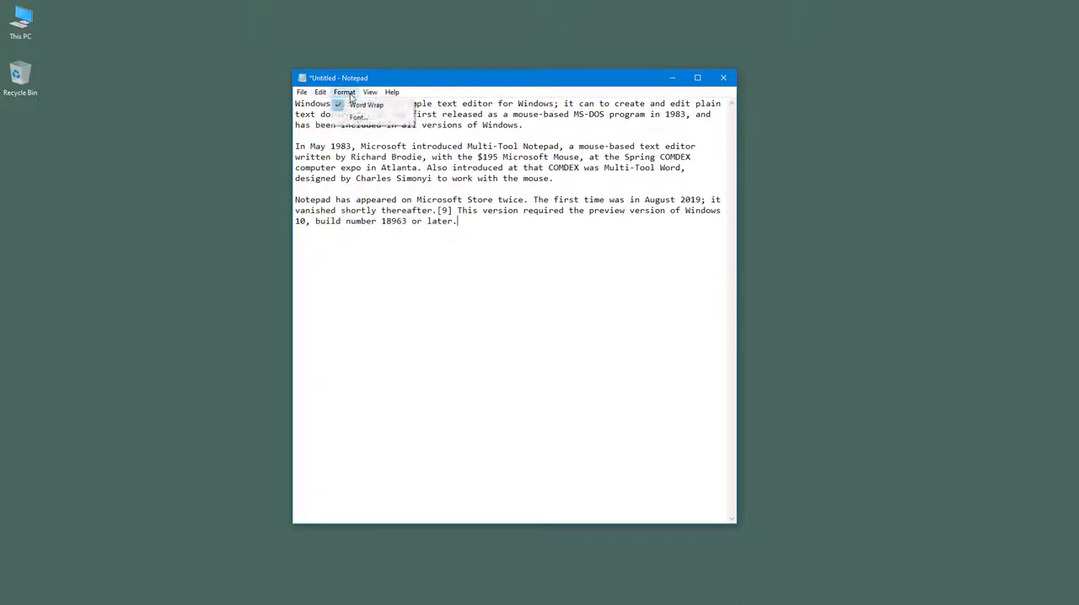
{"action": "mouse_move", "coordinate": [366, 104]}
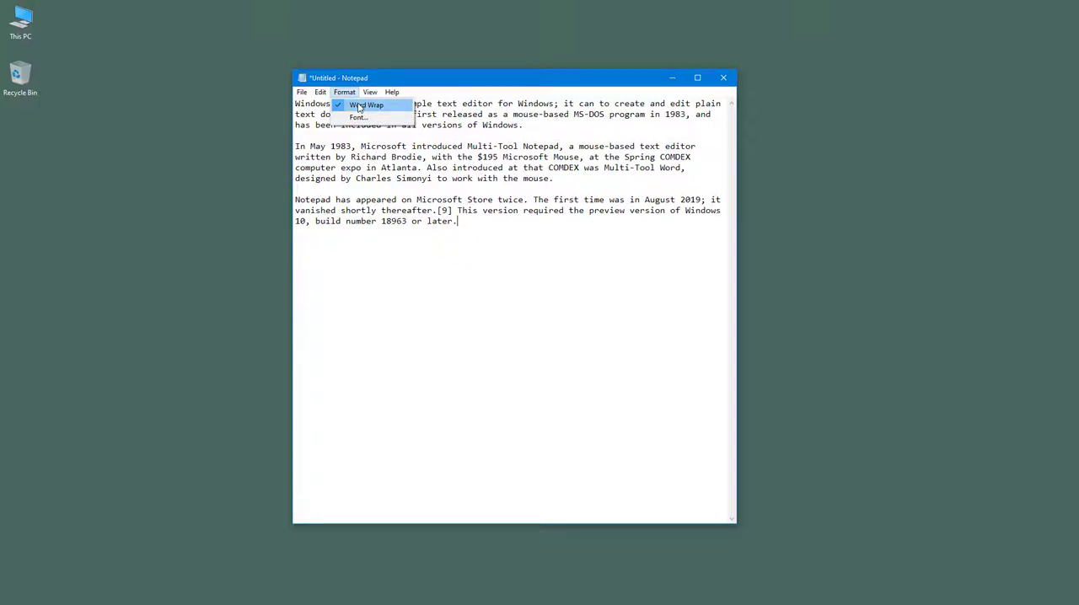
{"action": "left_click", "coordinate": [366, 104]}
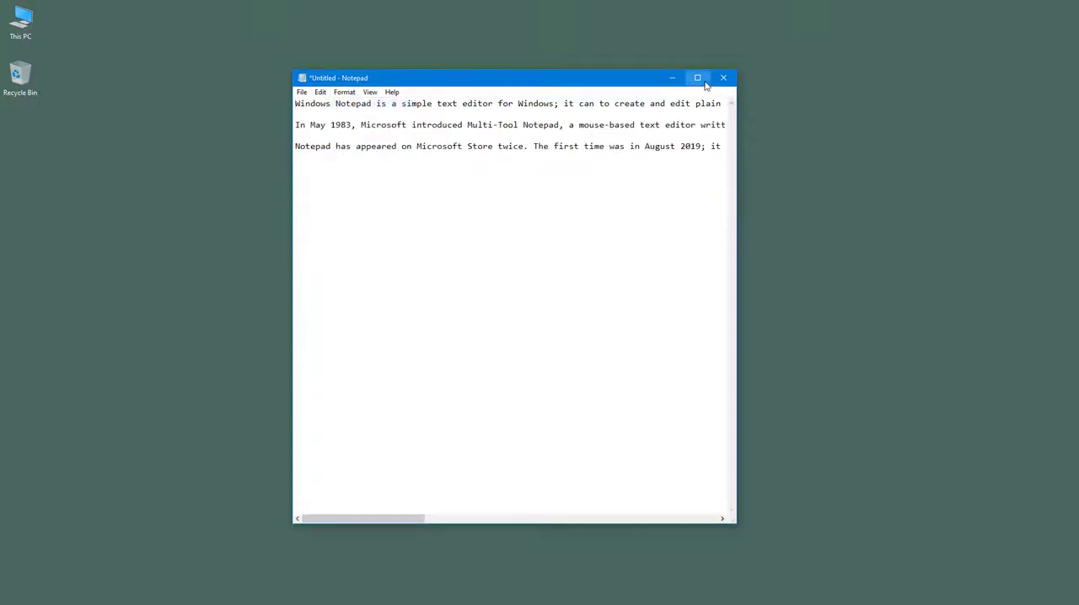
- Maximize Notepad and use Edit > Go To to move the cursor to line 3
{"action": "left_click", "coordinate": [697, 78]}
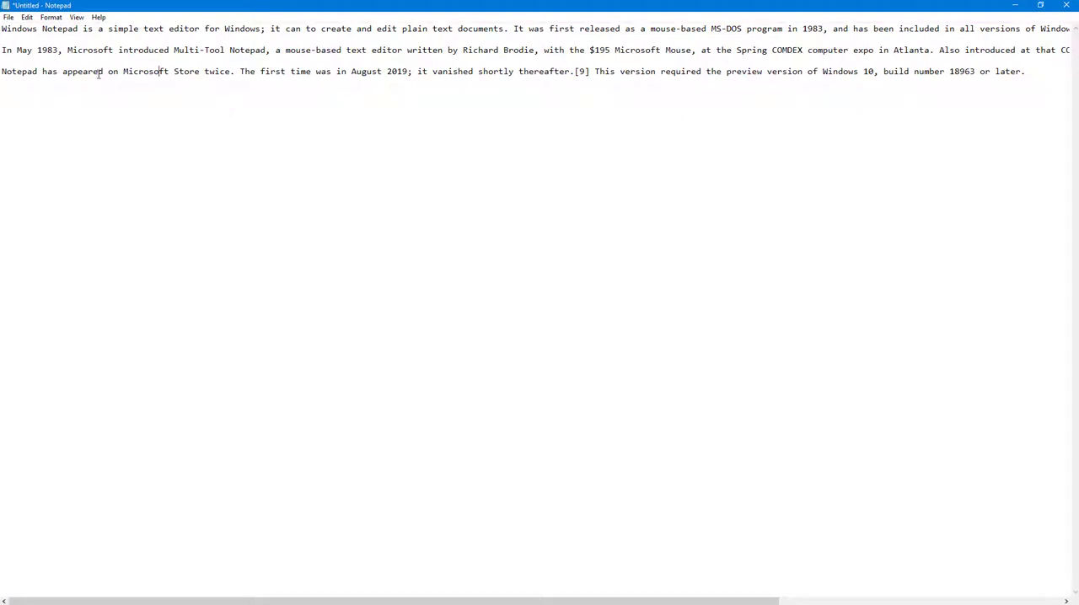
{"action": "scroll", "scroll_direction": "right", "scroll_amount": 3}
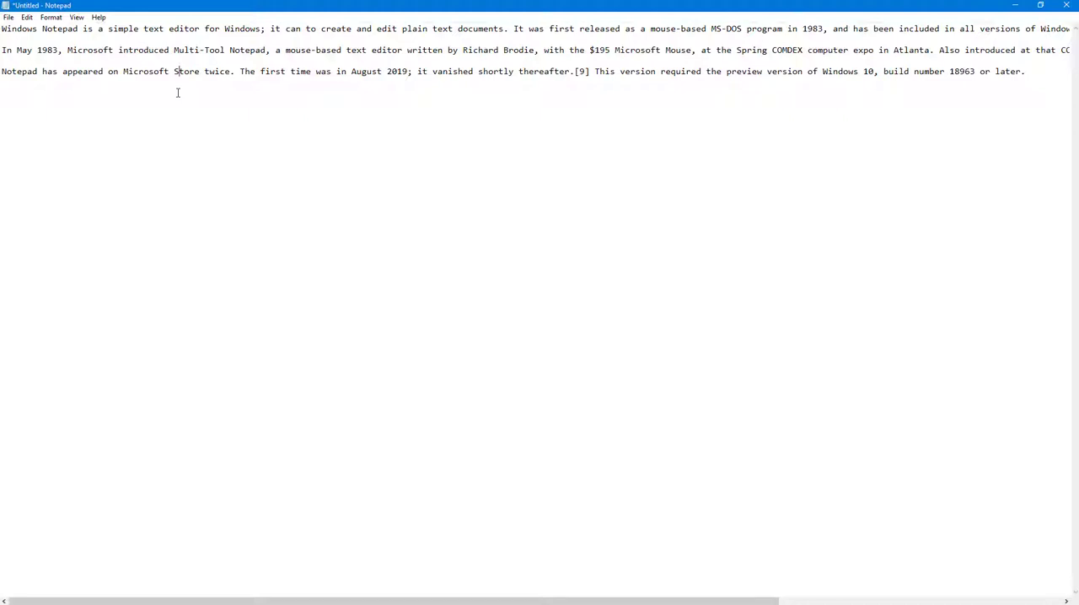
{"action": "left_click", "coordinate": [27, 17]}
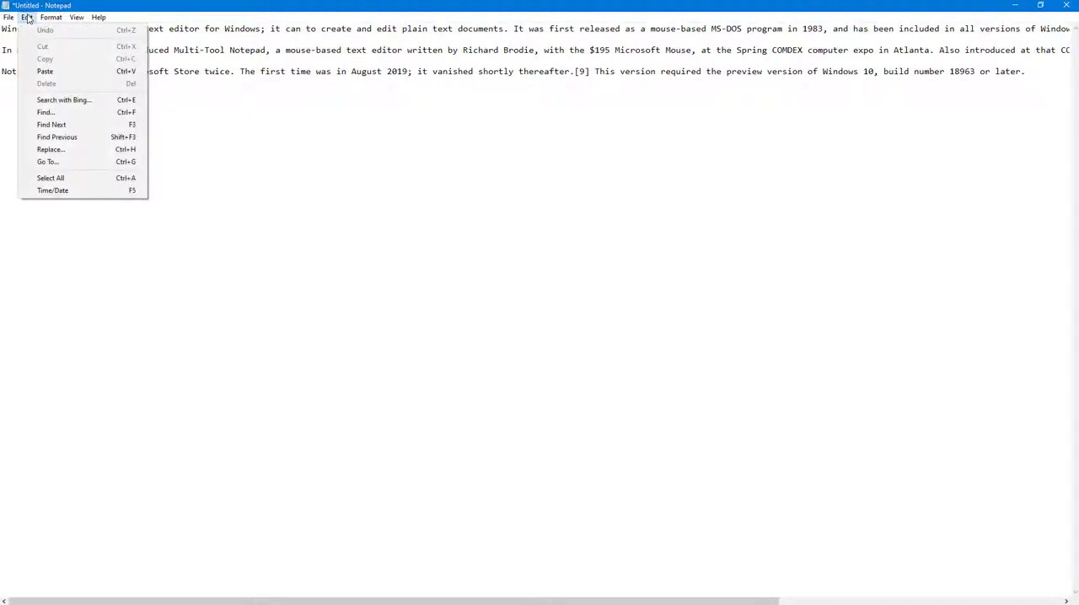
{"action": "left_click", "coordinate": [47, 161]}
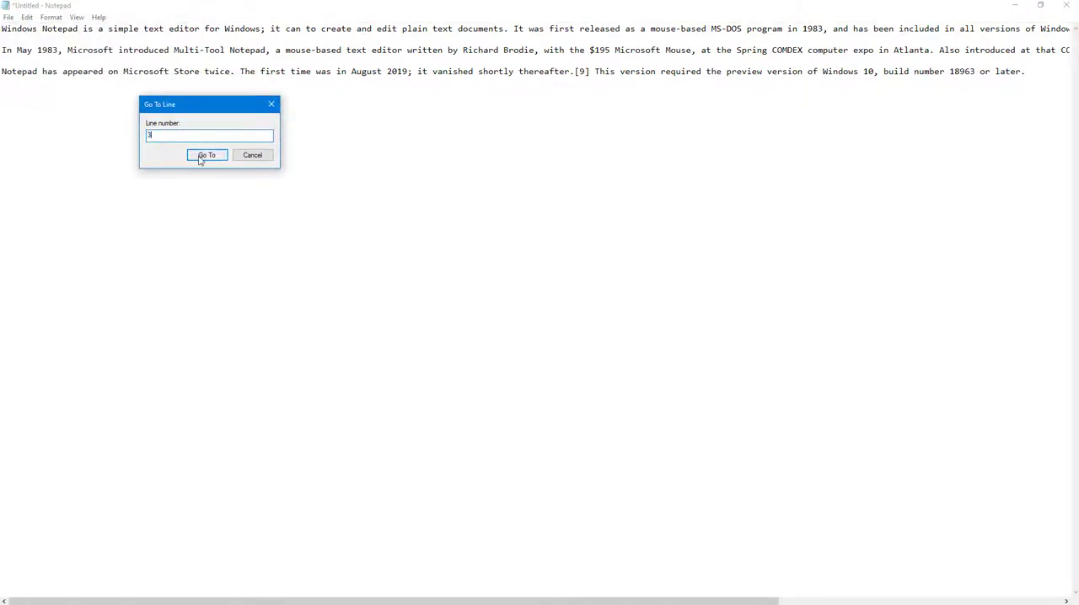
{"action": "left_click", "coordinate": [206, 155]}
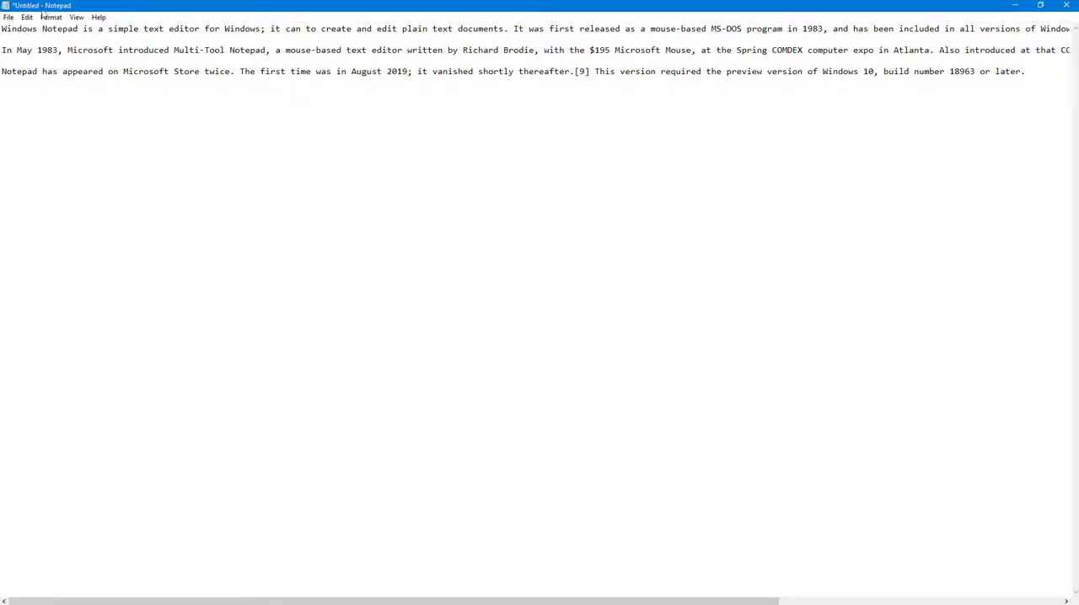
- Use Edit > Go To with line number 4 to reach the blank line
{"action": "left_click", "coordinate": [27, 17]}
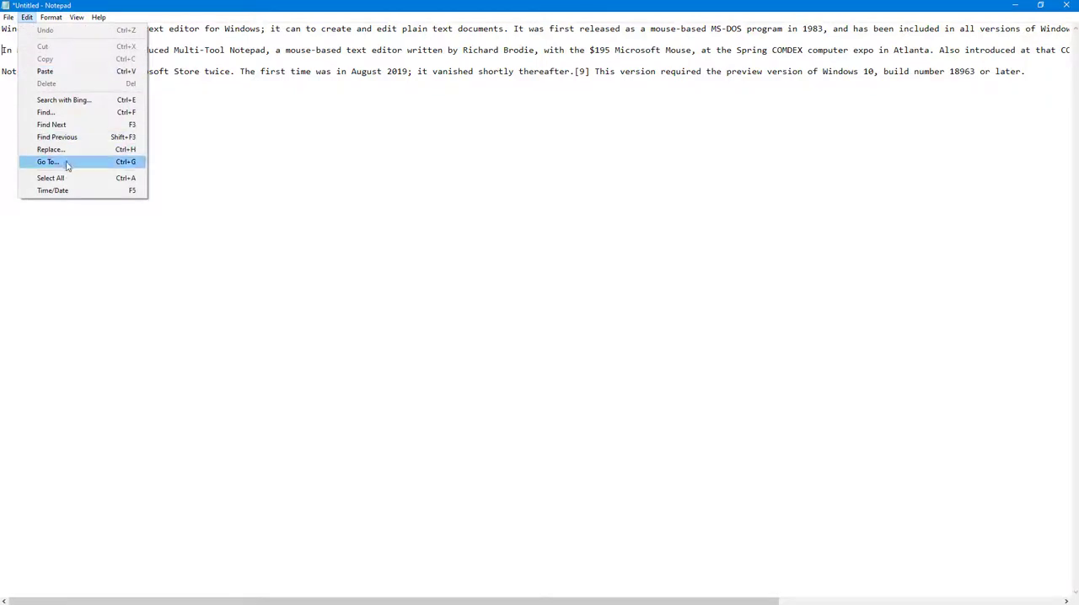
{"action": "left_click", "coordinate": [47, 161]}
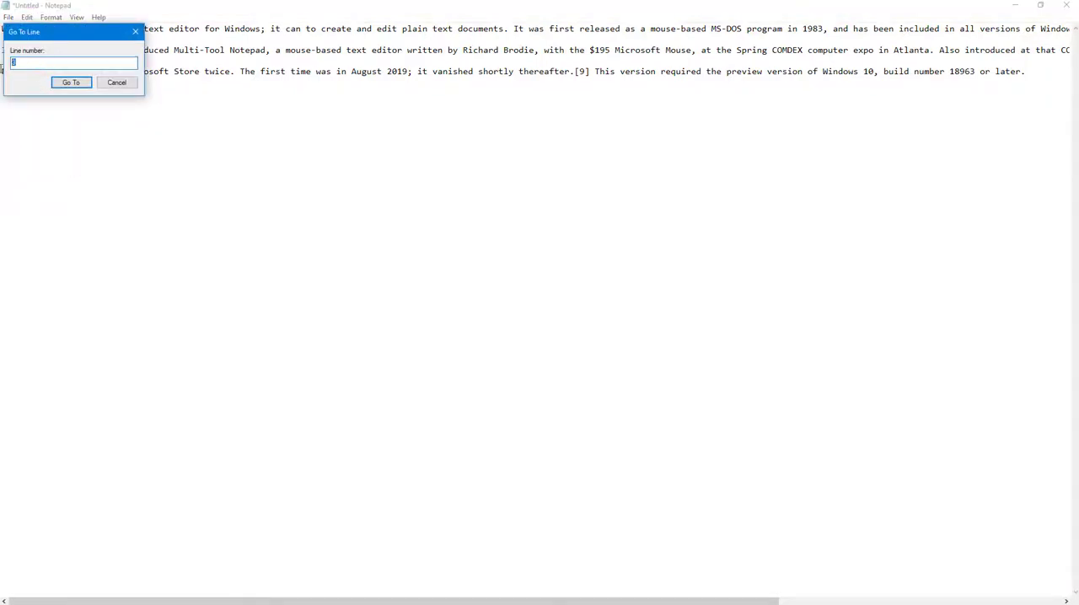
{"action": "type", "text": "4"}
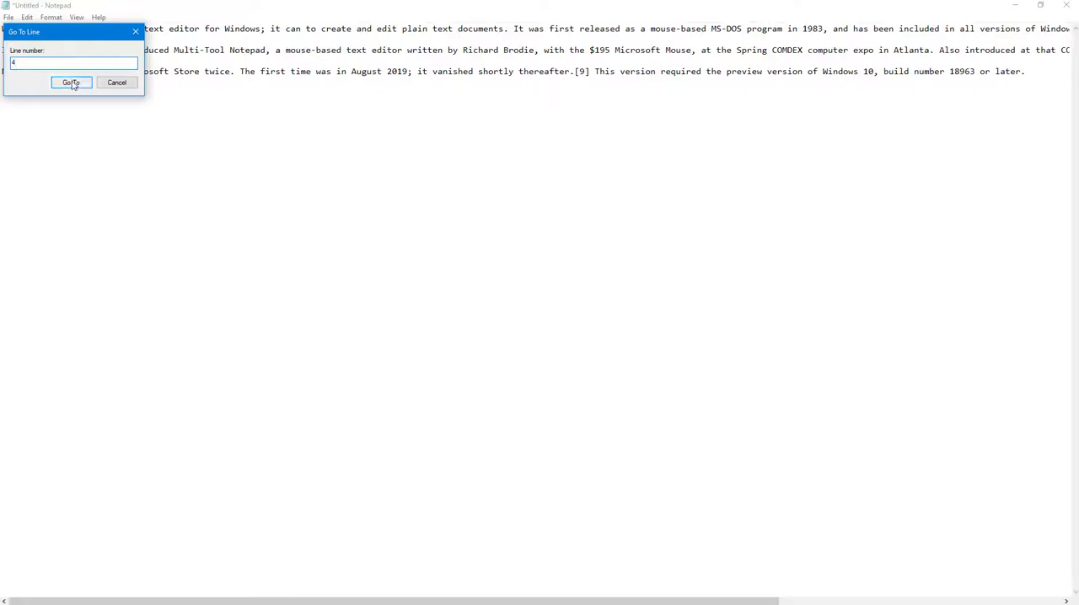
{"action": "left_click", "coordinate": [70, 82]}
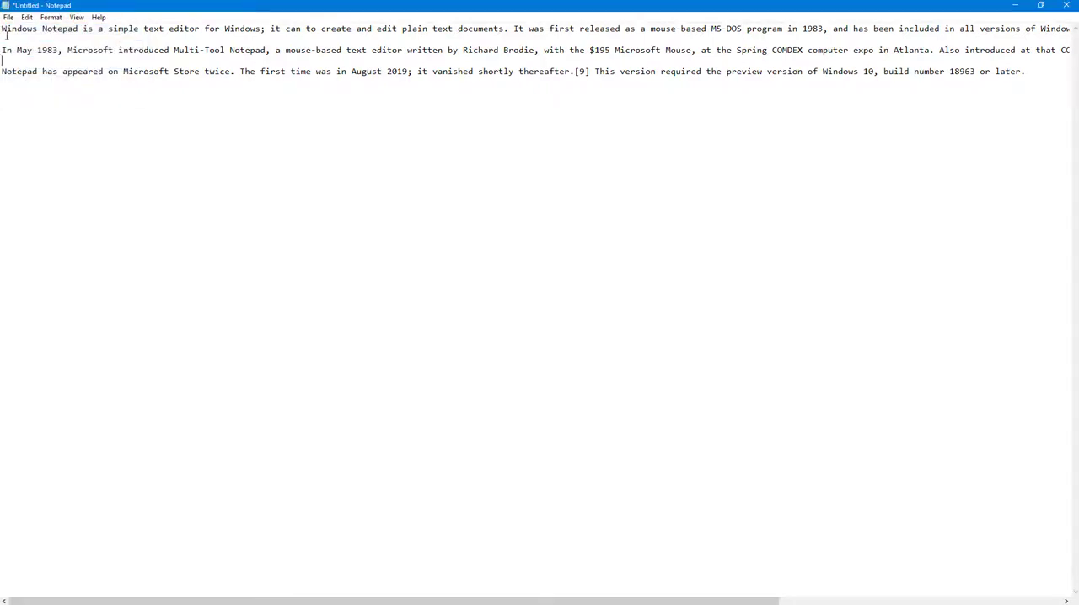
{"action": "mouse_move", "coordinate": [53, 101]}
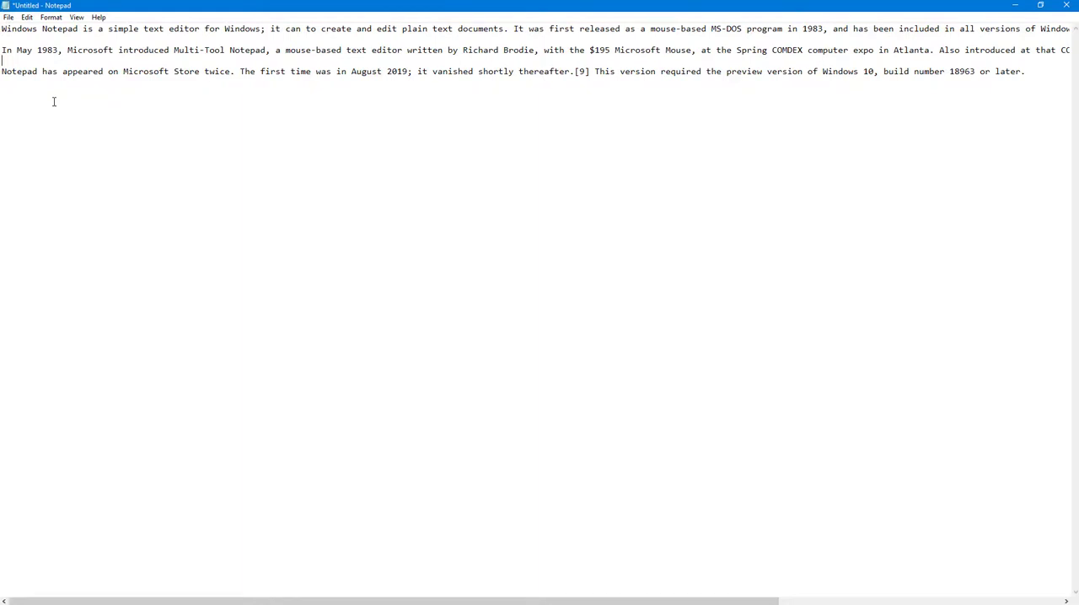
{"action": "mouse_move", "coordinate": [897, 113]}
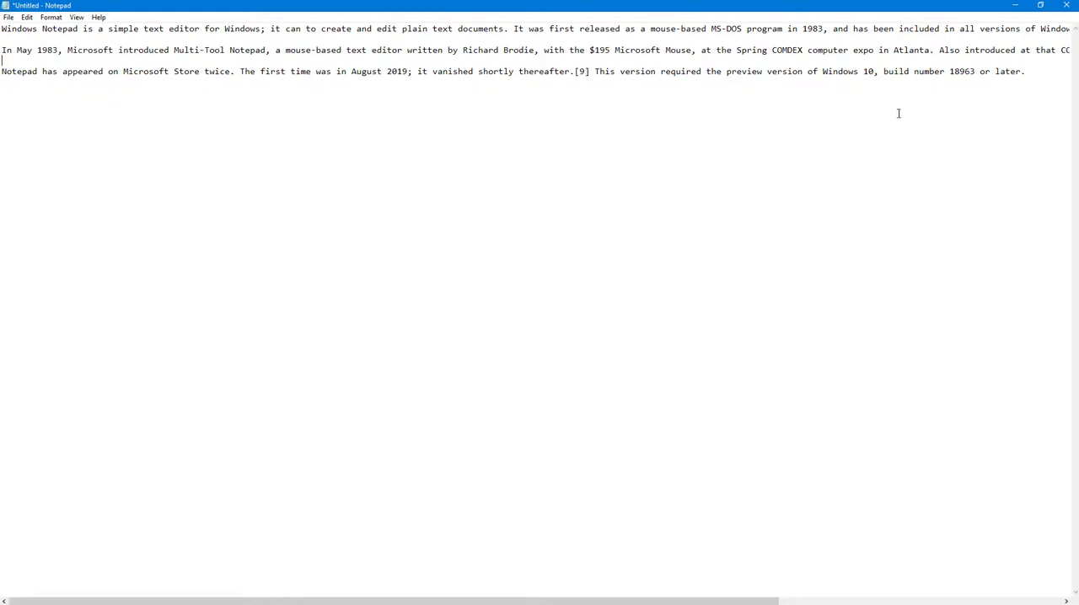